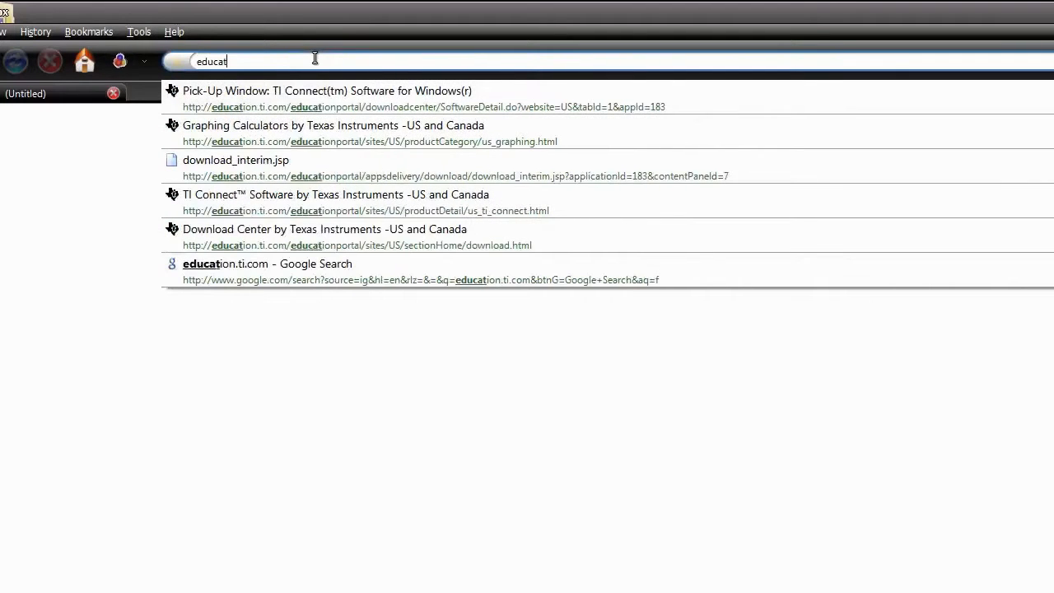
- Go to education.ti.com in Firefox and head to the site's Downloads area
{"action": "type", "text": "ion"}
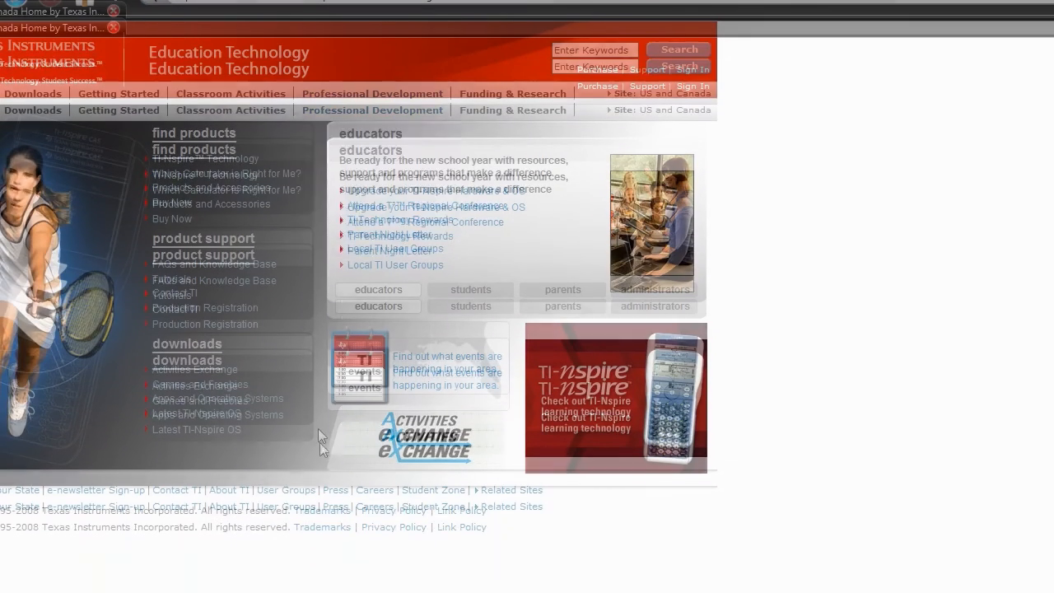
{"action": "left_click", "coordinate": [471, 289]}
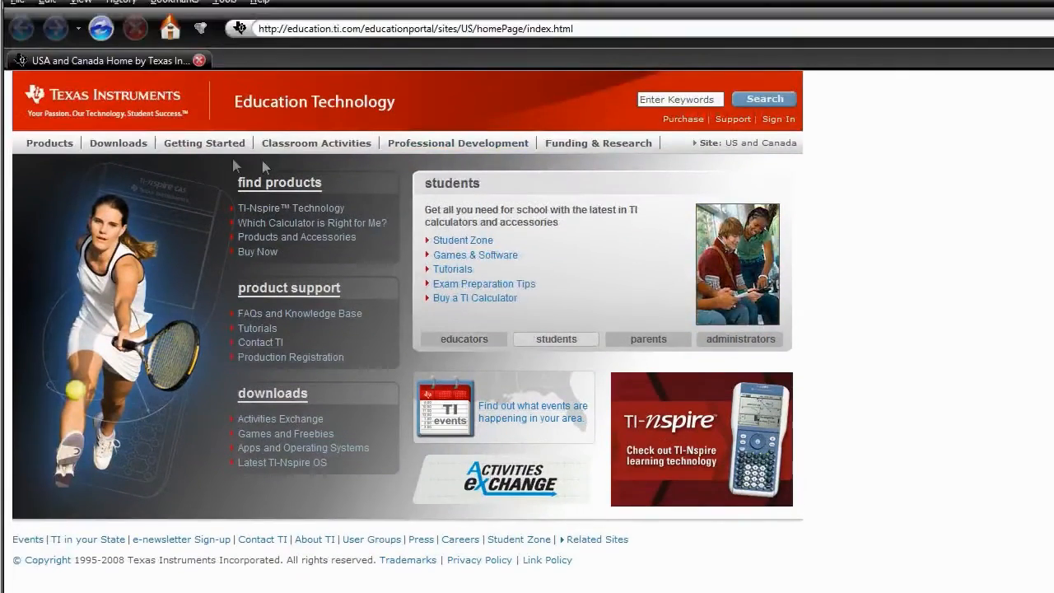
{"action": "left_click", "coordinate": [118, 159]}
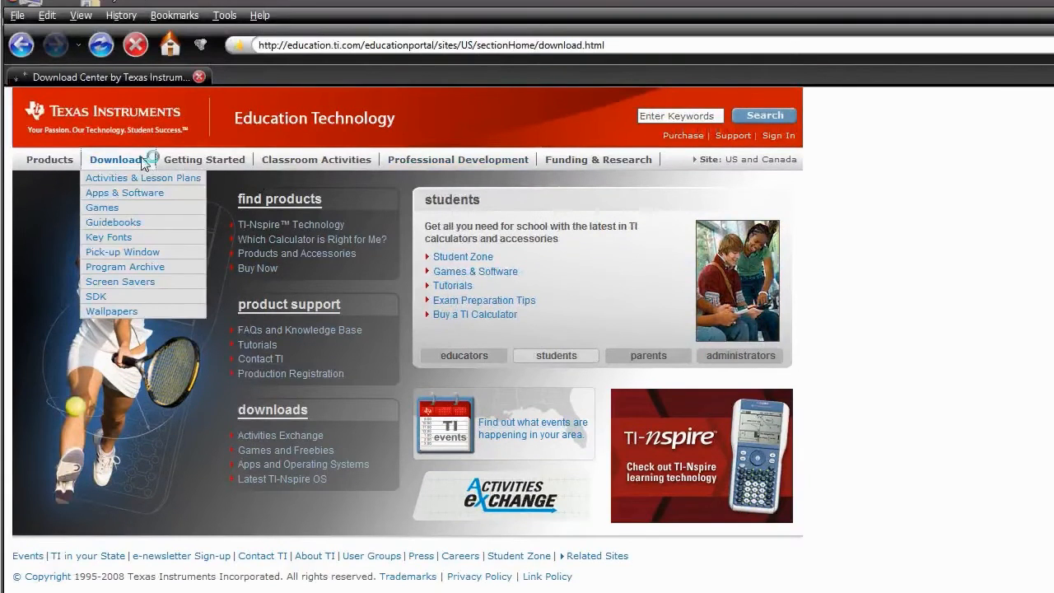
- From the Download Center, choose TI Connect Software and its Windows version
{"action": "left_click", "coordinate": [113, 159]}
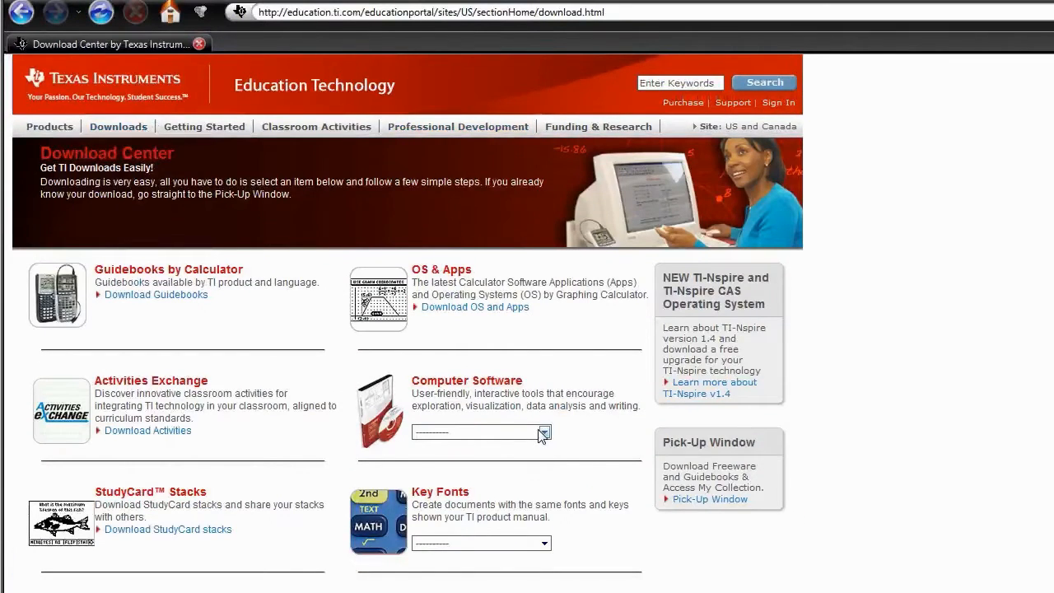
{"action": "left_click", "coordinate": [544, 434]}
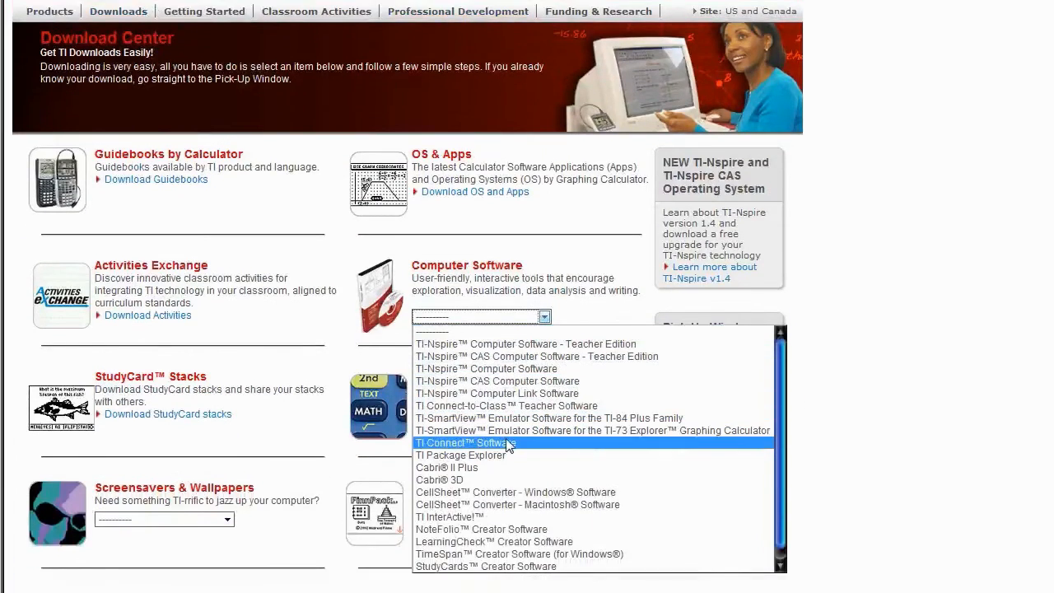
{"action": "left_click", "coordinate": [461, 444]}
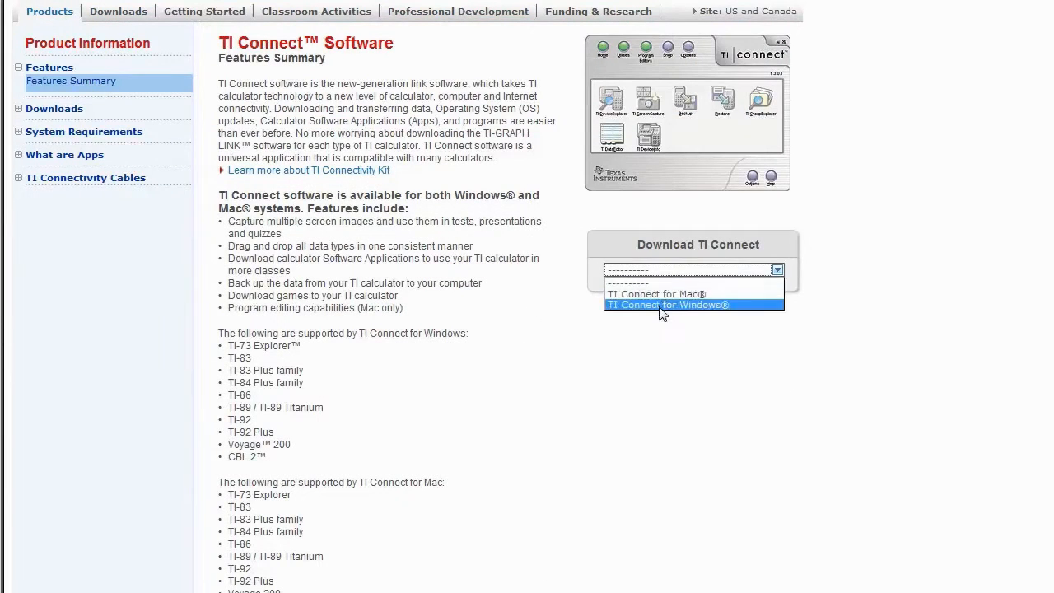
{"action": "left_click", "coordinate": [665, 304]}
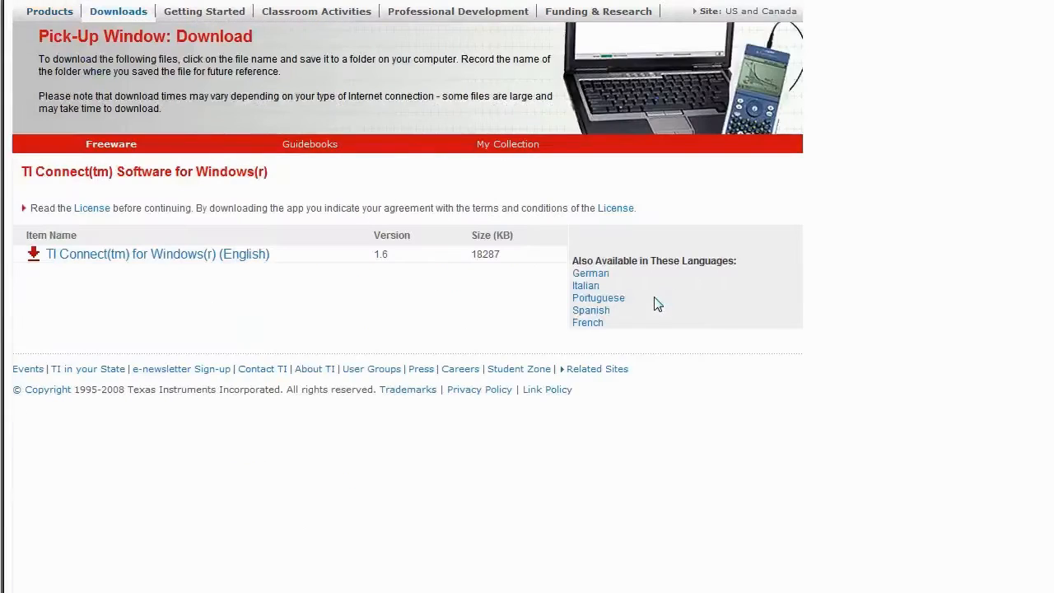
{"action": "mouse_move", "coordinate": [231, 266]}
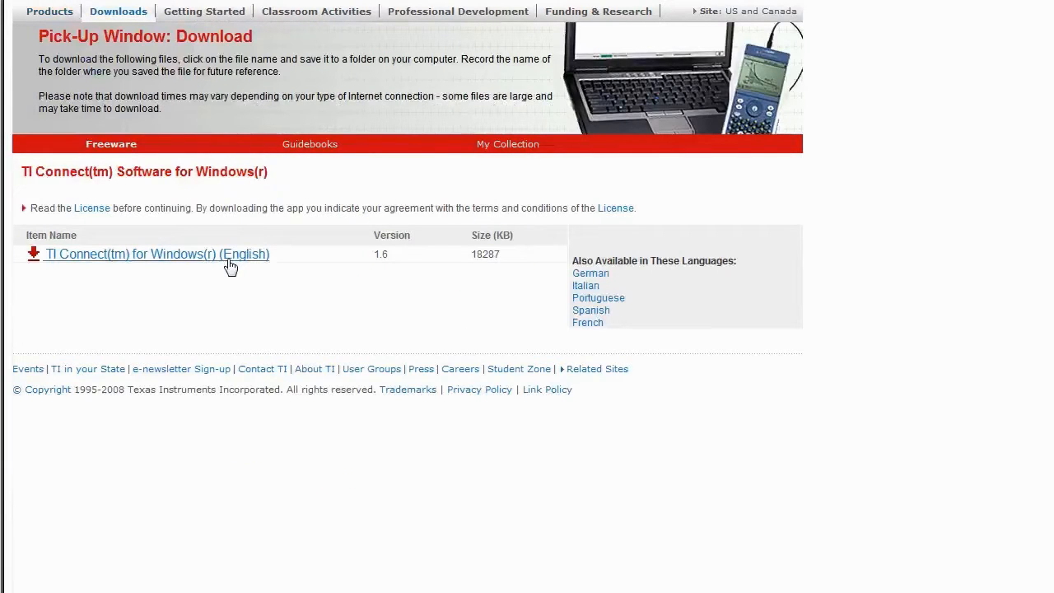
- Save the English installer ticonnect_eng.exe and dismiss the launch prompt
{"action": "left_click", "coordinate": [157, 254]}
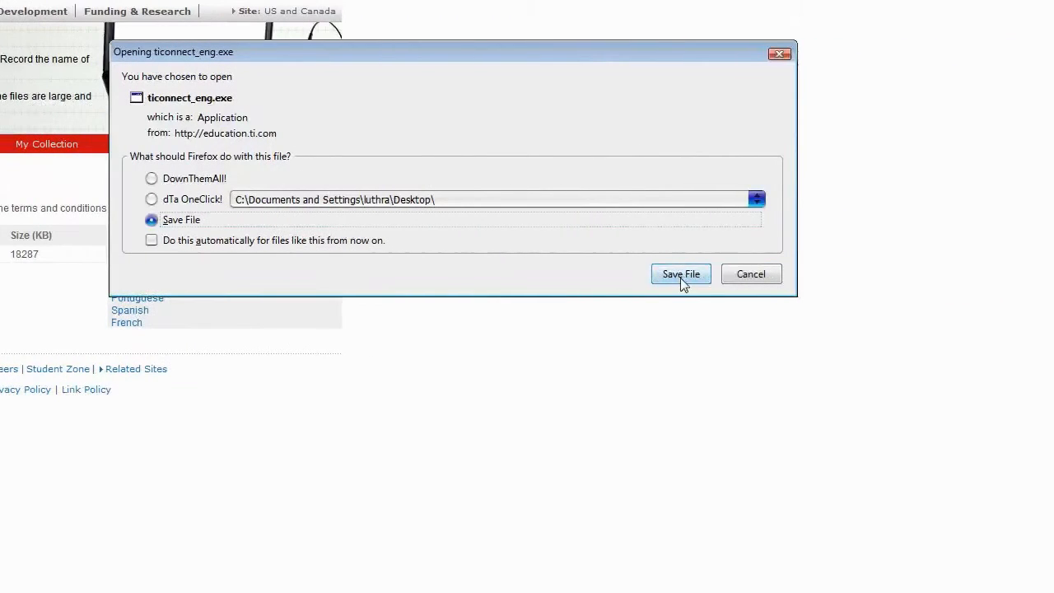
{"action": "left_click", "coordinate": [680, 274]}
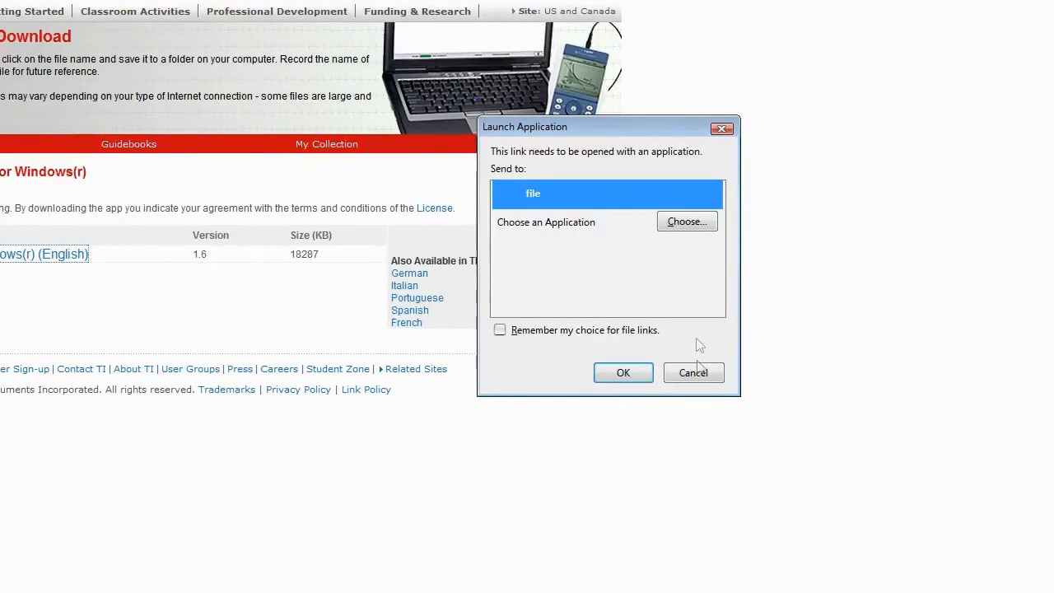
{"action": "left_click", "coordinate": [694, 372]}
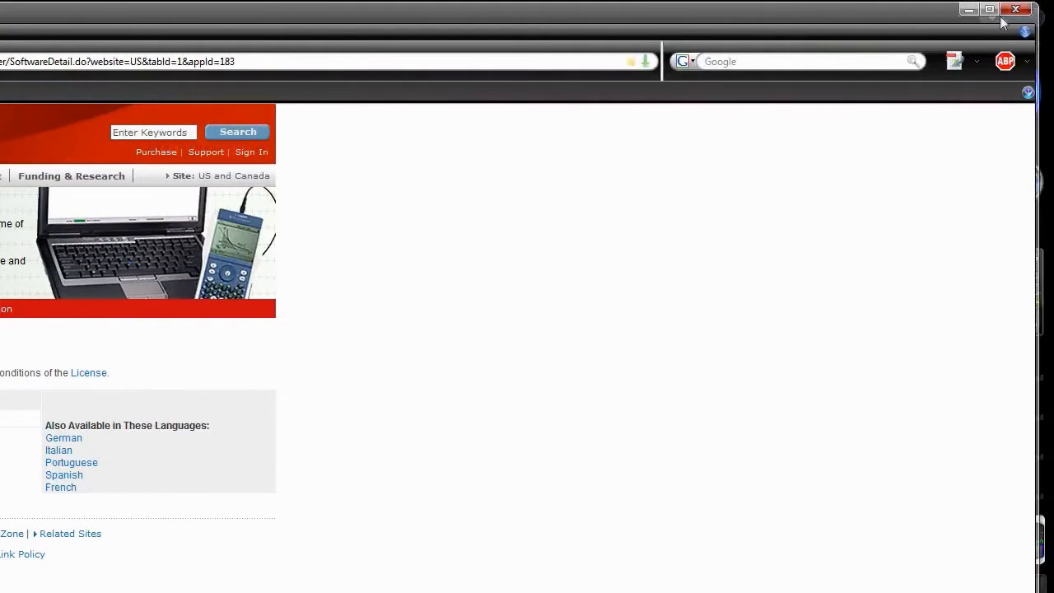
- Close Firefox and run the ticonnect installer from the desktop, allowing the security warning
{"action": "left_click", "coordinate": [1016, 11]}
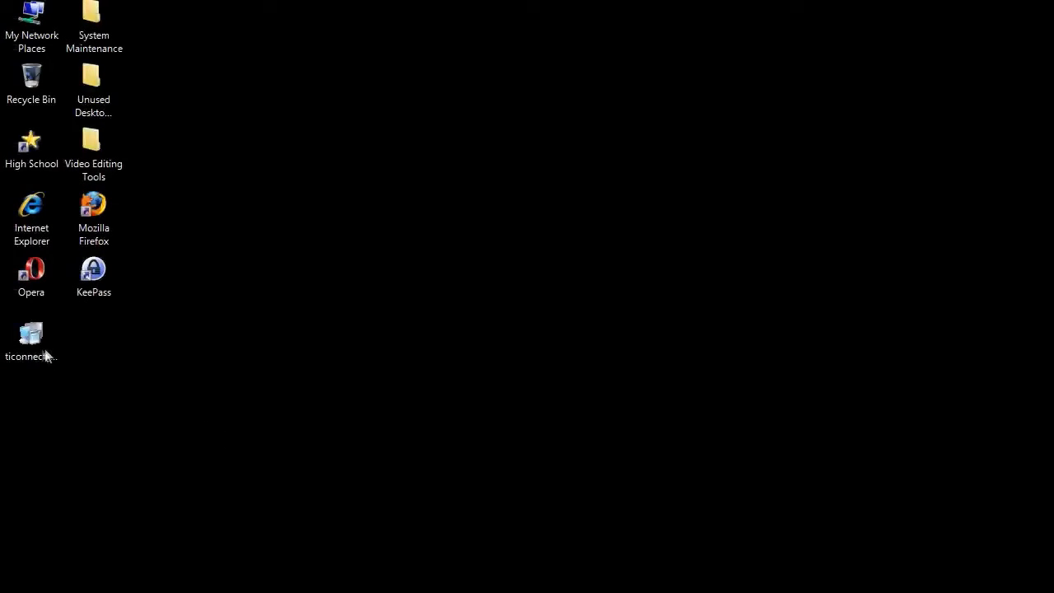
{"action": "double_click", "coordinate": [31, 335]}
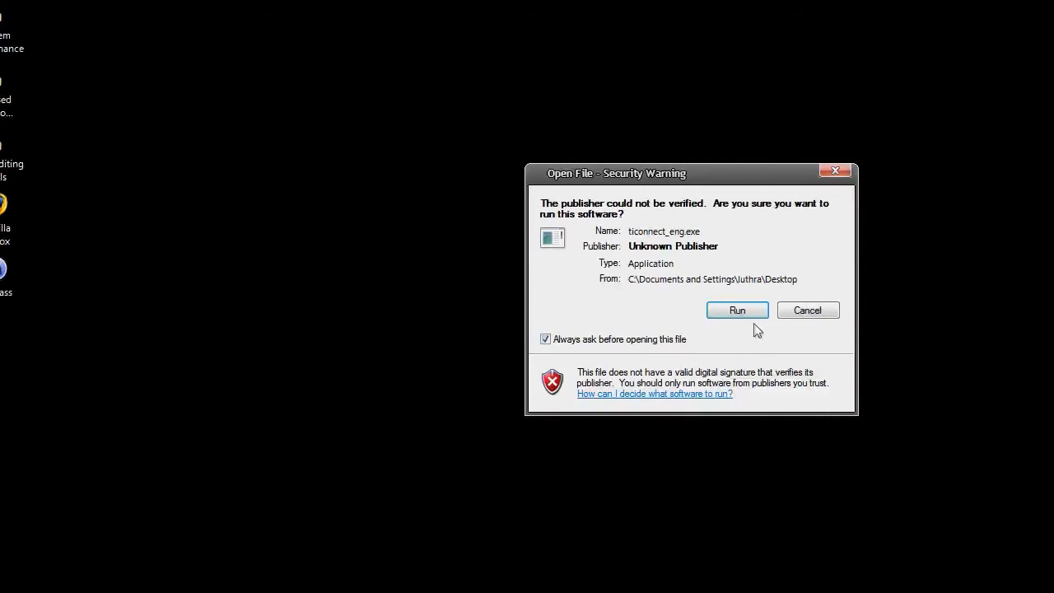
{"action": "left_click", "coordinate": [737, 310]}
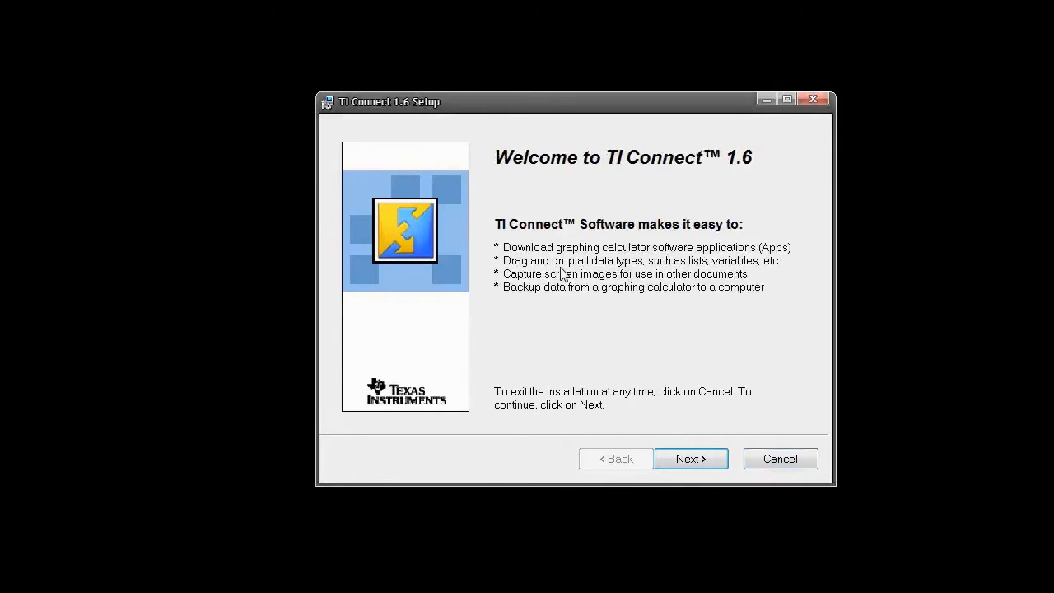
- Get past the welcome screen and accept the TI Connect license agreement
{"action": "left_click", "coordinate": [692, 459]}
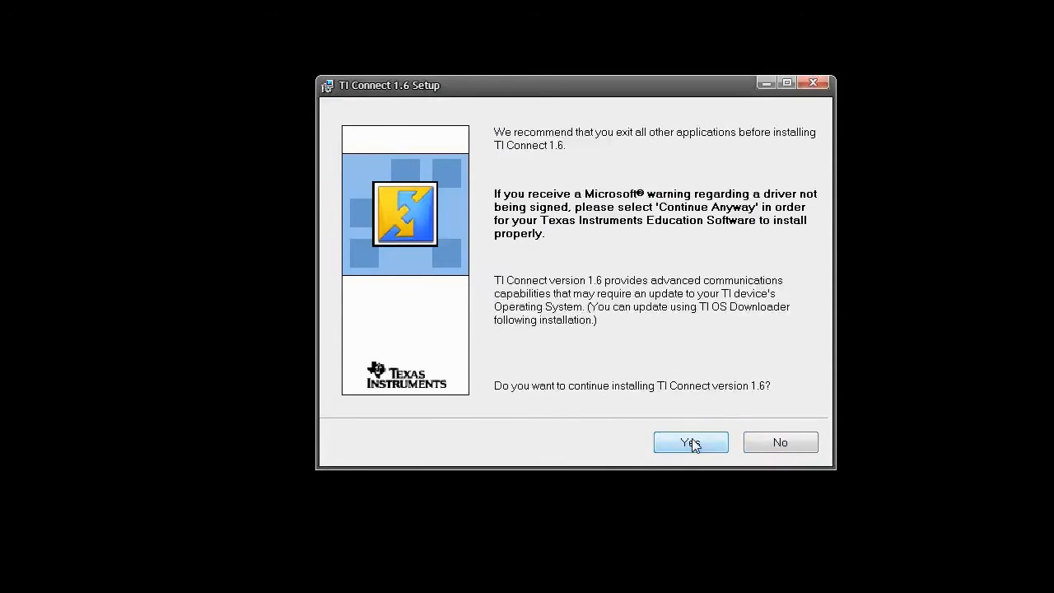
{"action": "mouse_move", "coordinate": [562, 402]}
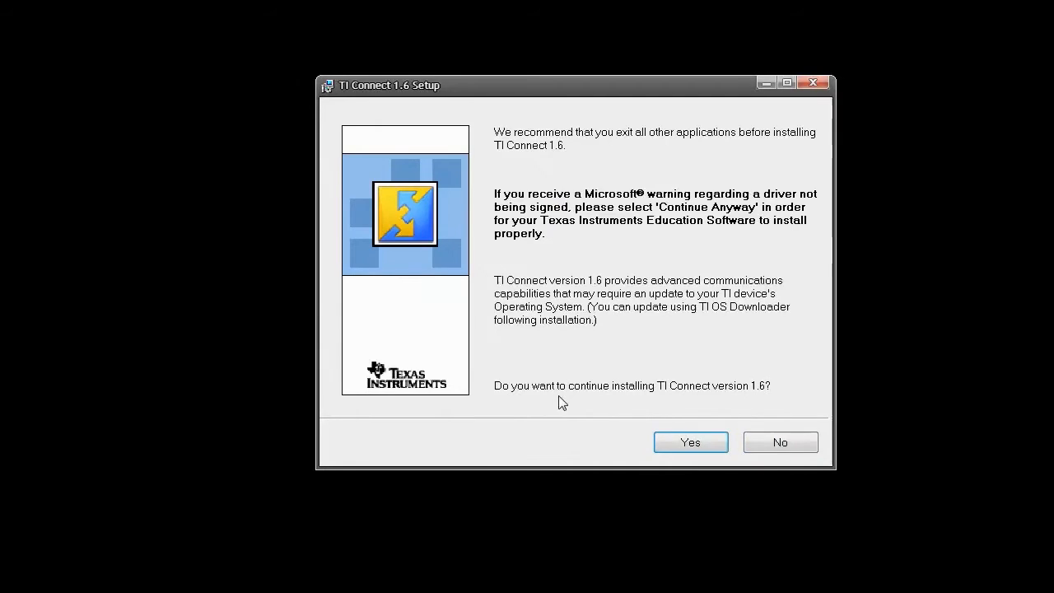
{"action": "mouse_move", "coordinate": [700, 404]}
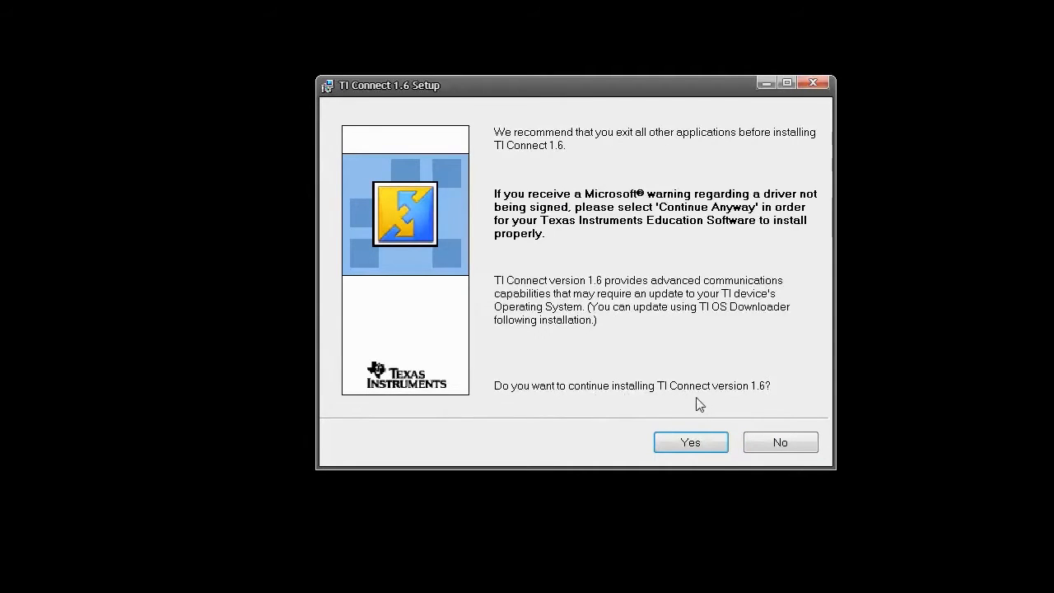
{"action": "left_click", "coordinate": [691, 443]}
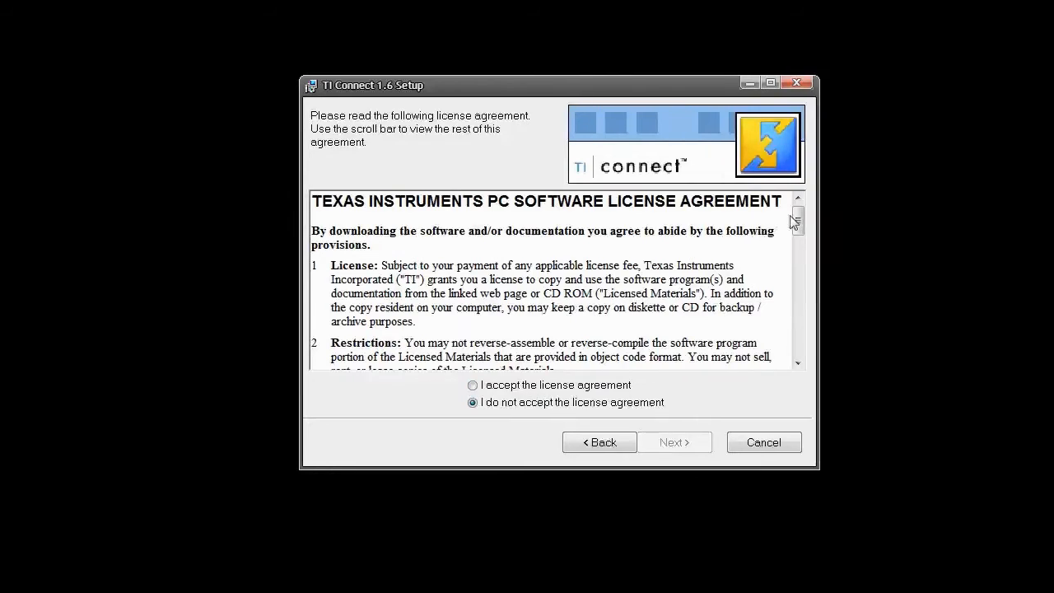
{"action": "left_click_drag", "start_coordinate": [794, 223], "coordinate": [777, 288]}
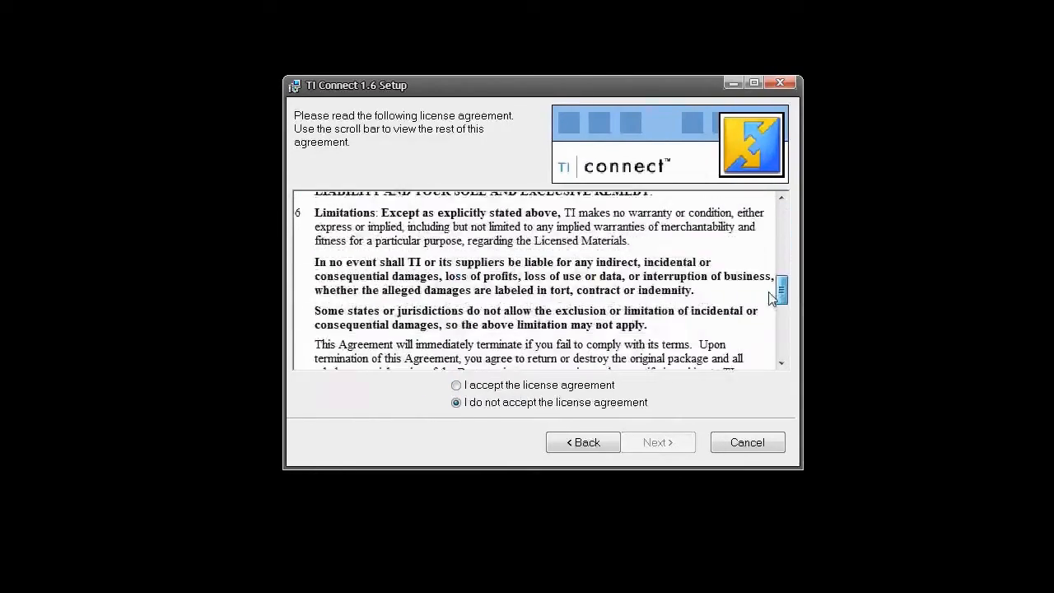
{"action": "left_click", "coordinate": [455, 384]}
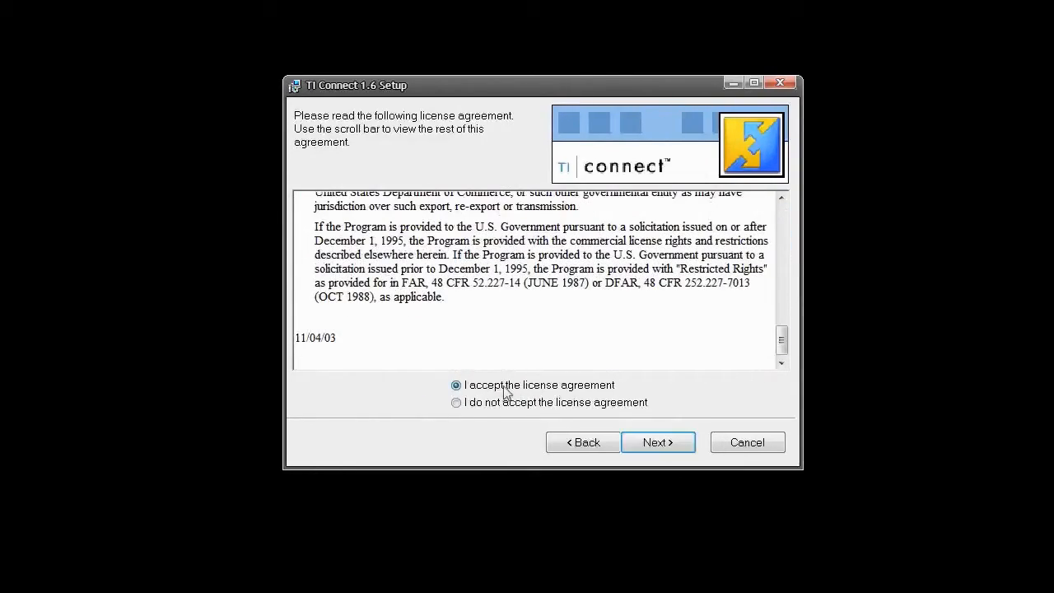
{"action": "left_click", "coordinate": [658, 442]}
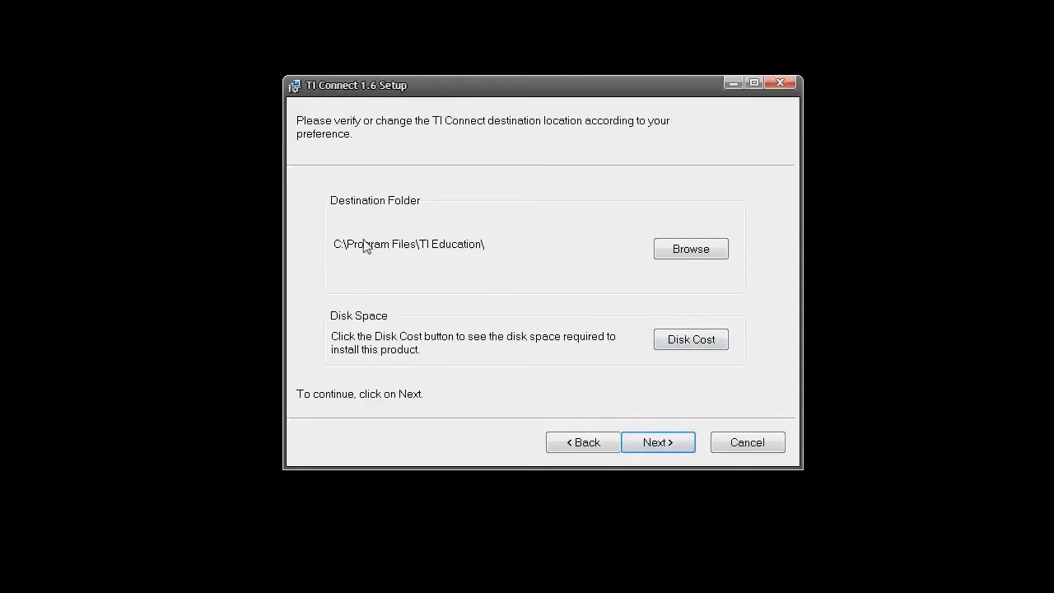
{"action": "mouse_move", "coordinate": [343, 259]}
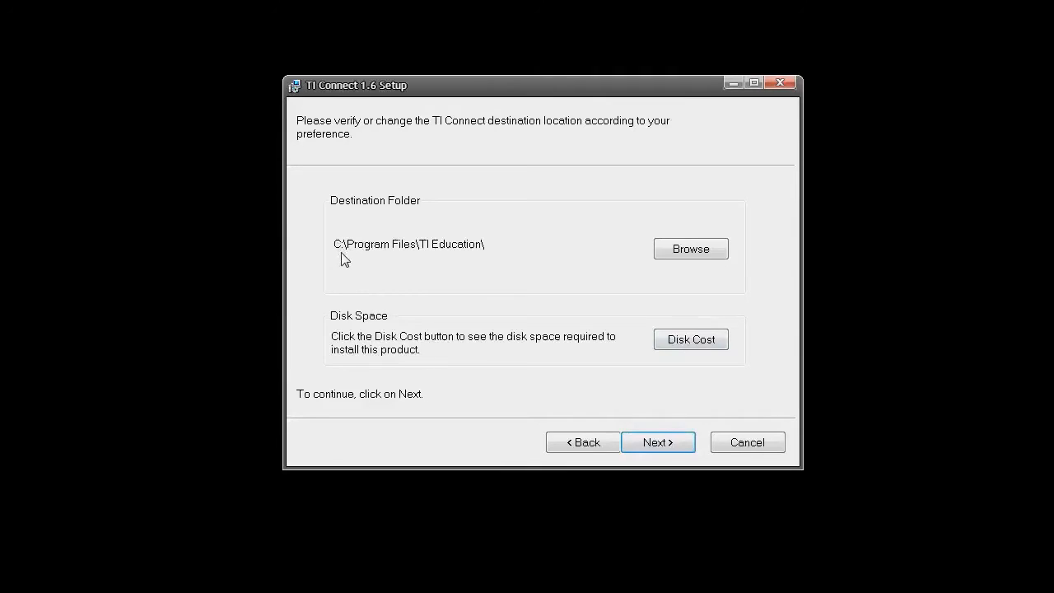
{"action": "mouse_move", "coordinate": [372, 254]}
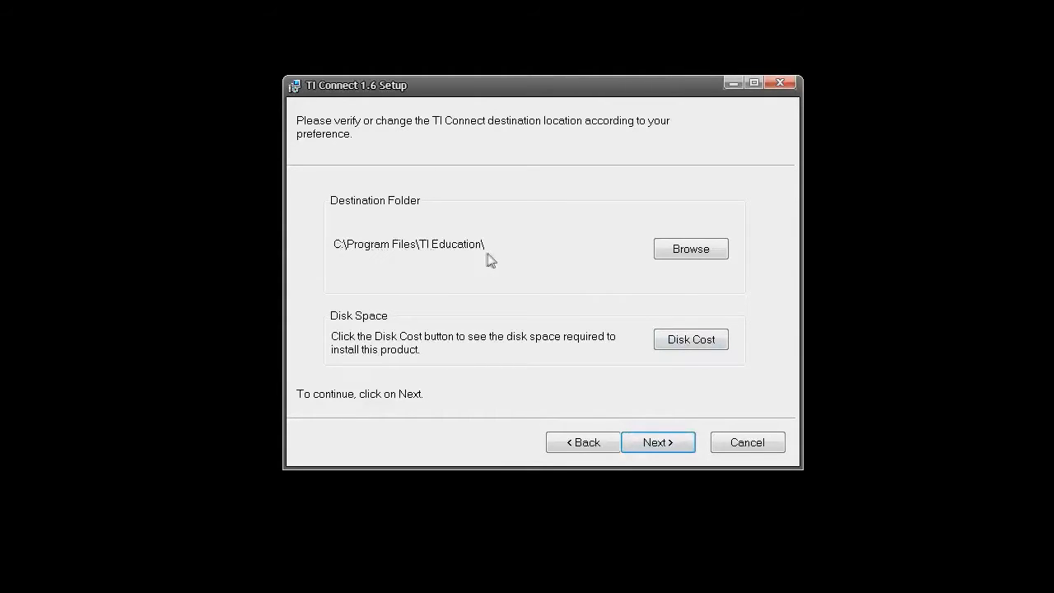
{"action": "mouse_move", "coordinate": [399, 252]}
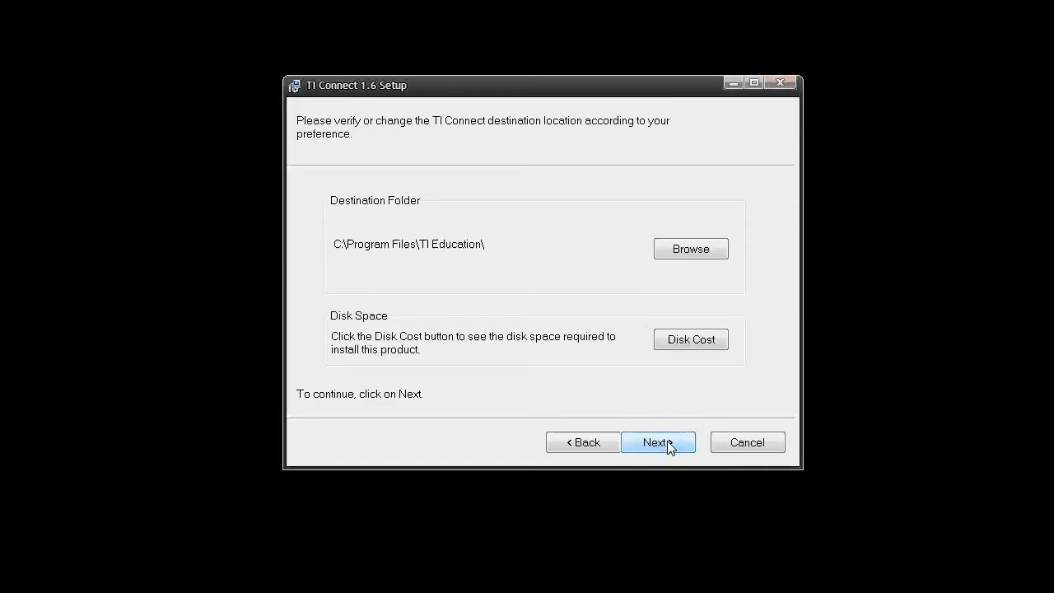
- Keep C:\Program Files\TI Education\ as the installation folder
{"action": "left_click", "coordinate": [658, 442]}
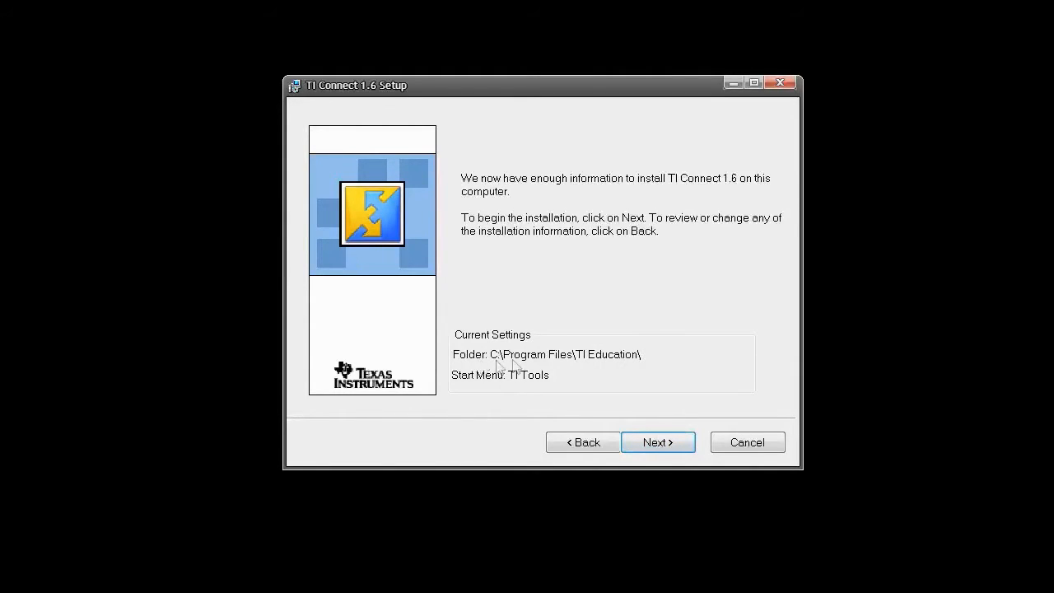
{"action": "mouse_move", "coordinate": [594, 360]}
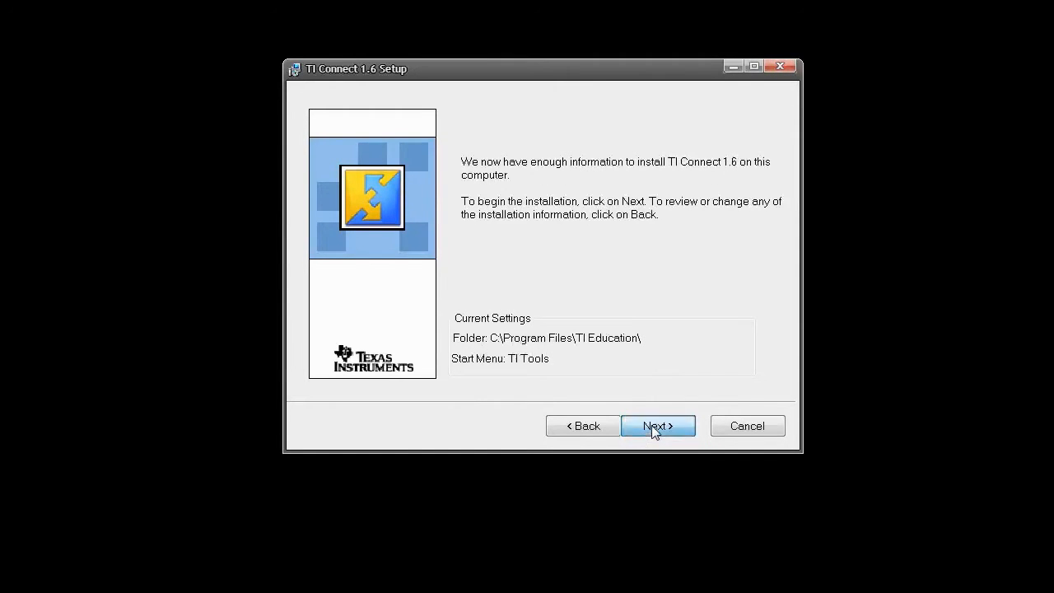
- Install TI Connect 1.6 and finish setup with the ReadMe launch unchecked
{"action": "left_click", "coordinate": [658, 426]}
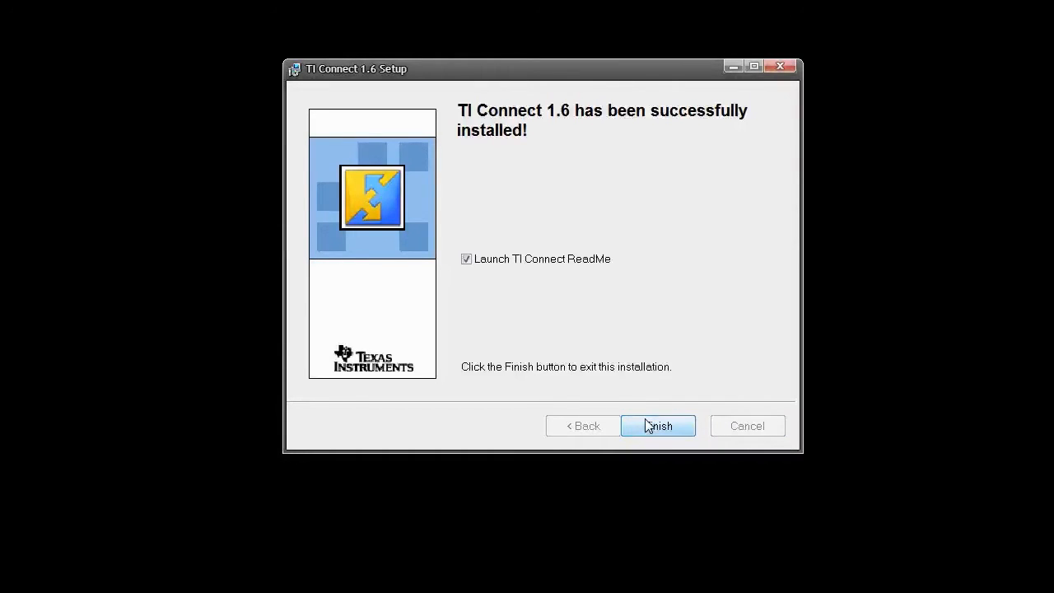
{"action": "left_click", "coordinate": [465, 258]}
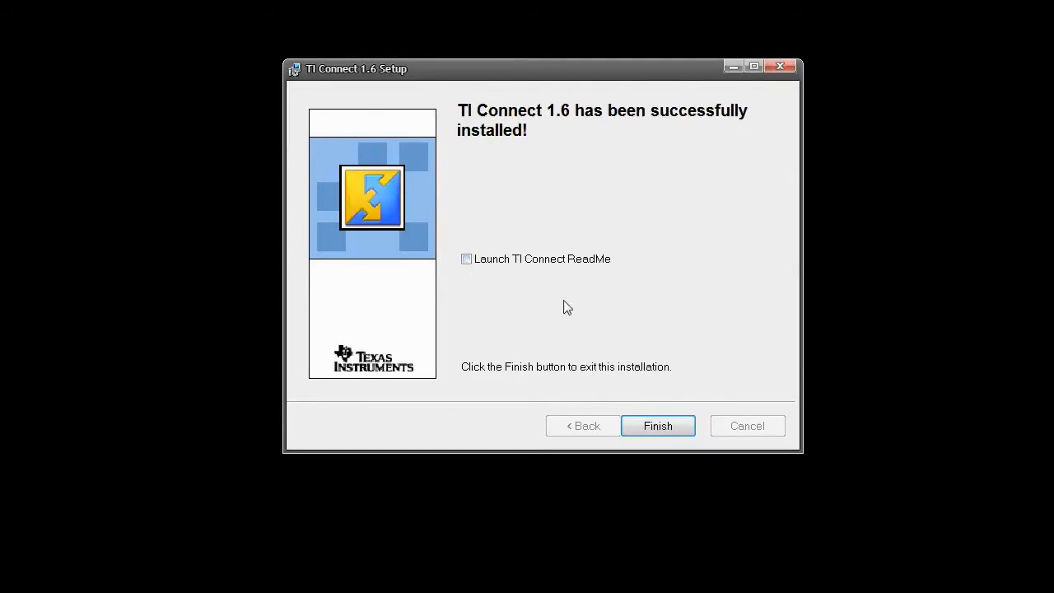
{"action": "mouse_move", "coordinate": [655, 404]}
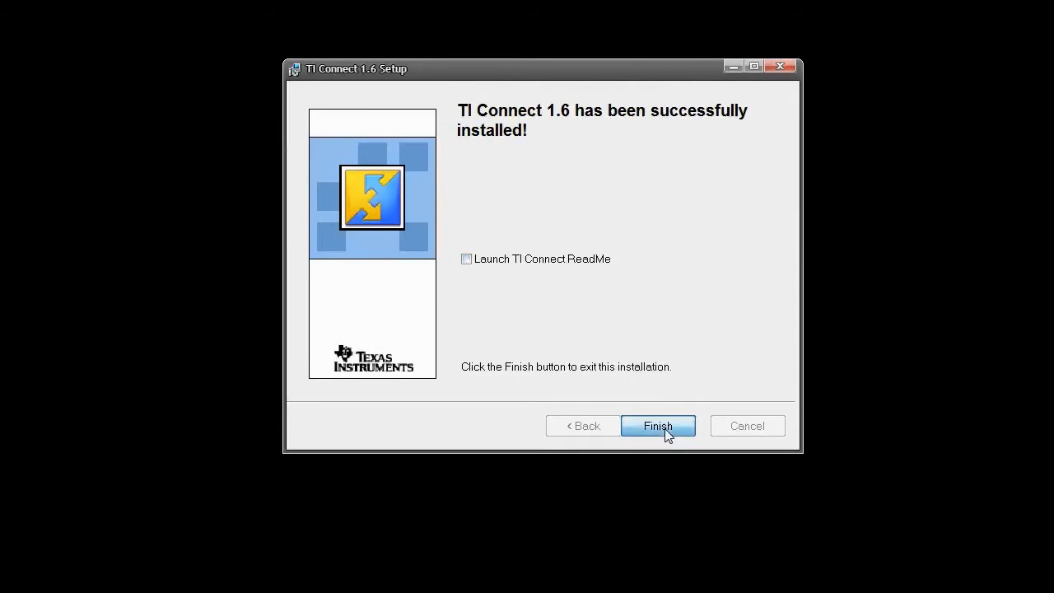
{"action": "left_click", "coordinate": [658, 426]}
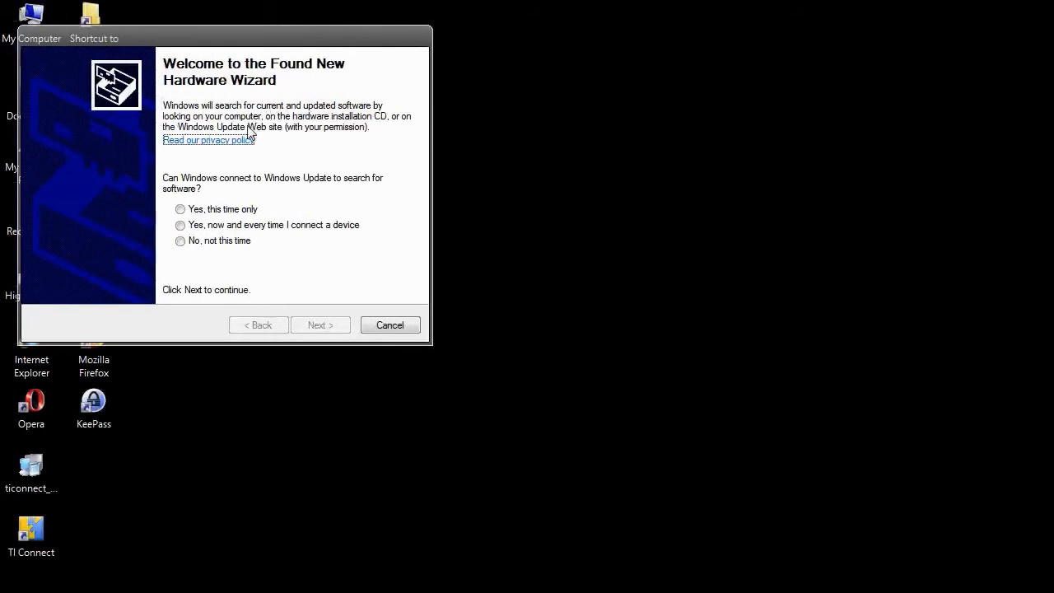
{"action": "mouse_move", "coordinate": [240, 170]}
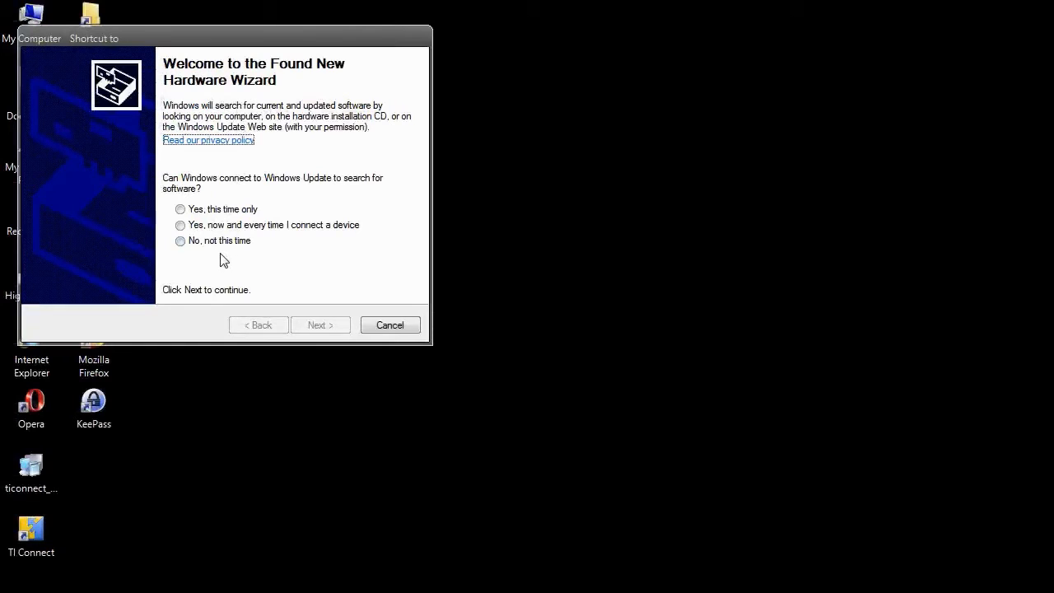
- Choose 'No, not this time' for Windows Update and continue
{"action": "left_click", "coordinate": [180, 240]}
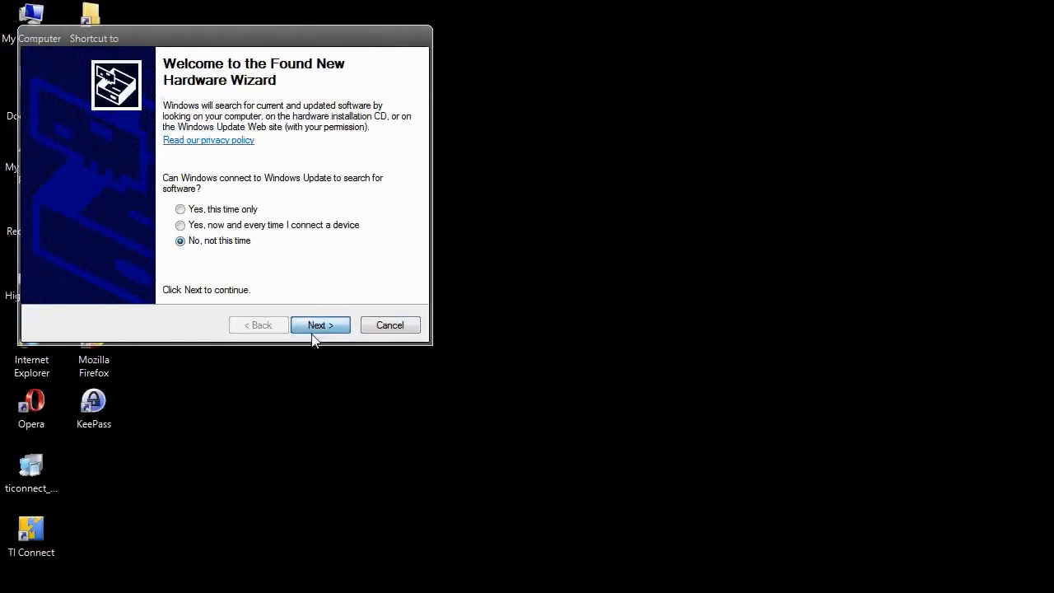
{"action": "left_click", "coordinate": [320, 324]}
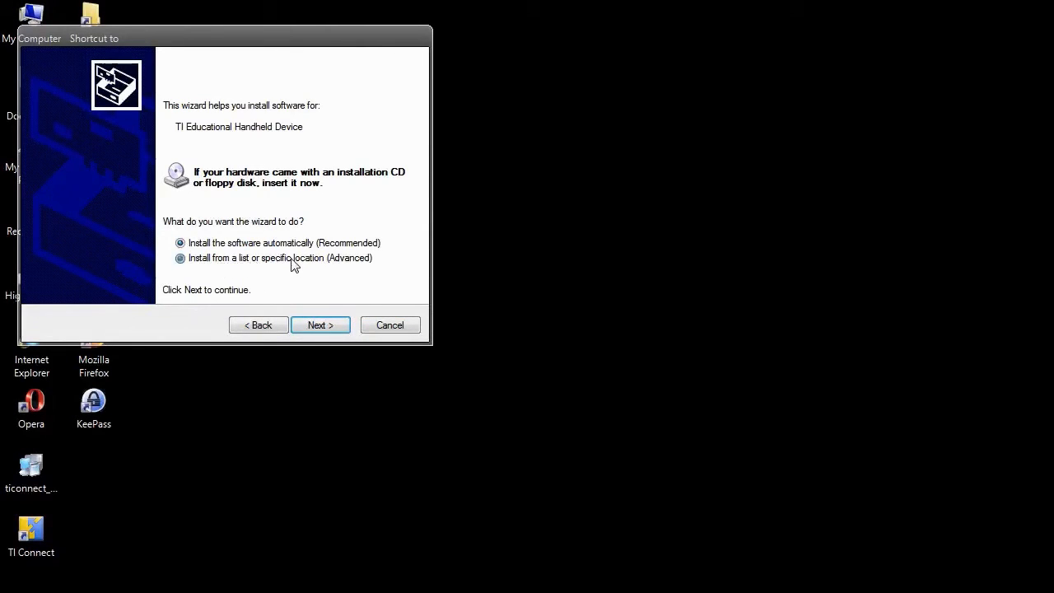
- Choose advanced install from a specific location and browse for the driver folder
{"action": "left_click", "coordinate": [320, 324]}
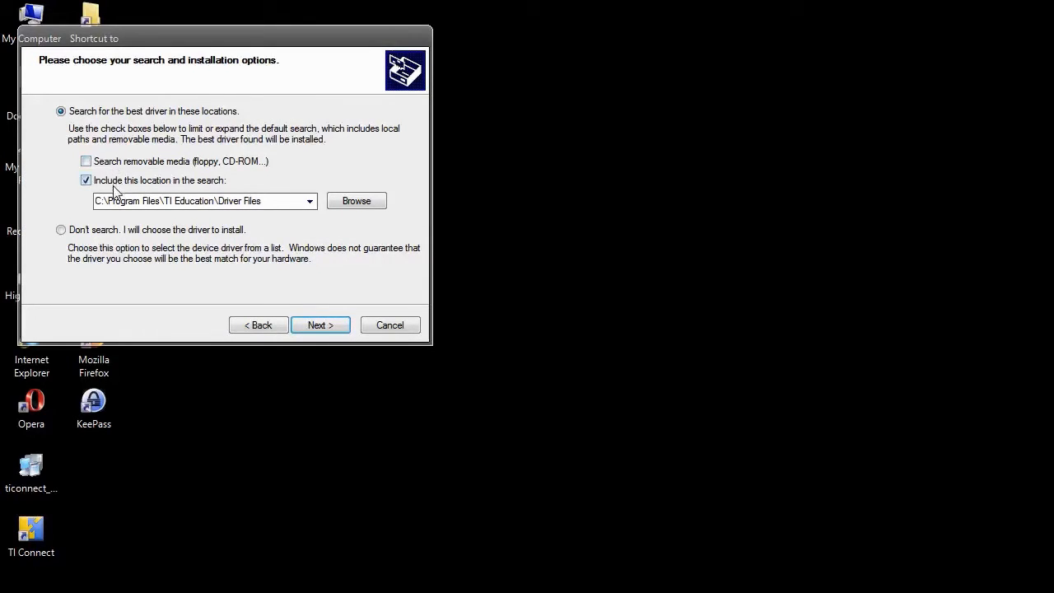
{"action": "mouse_move", "coordinate": [175, 183]}
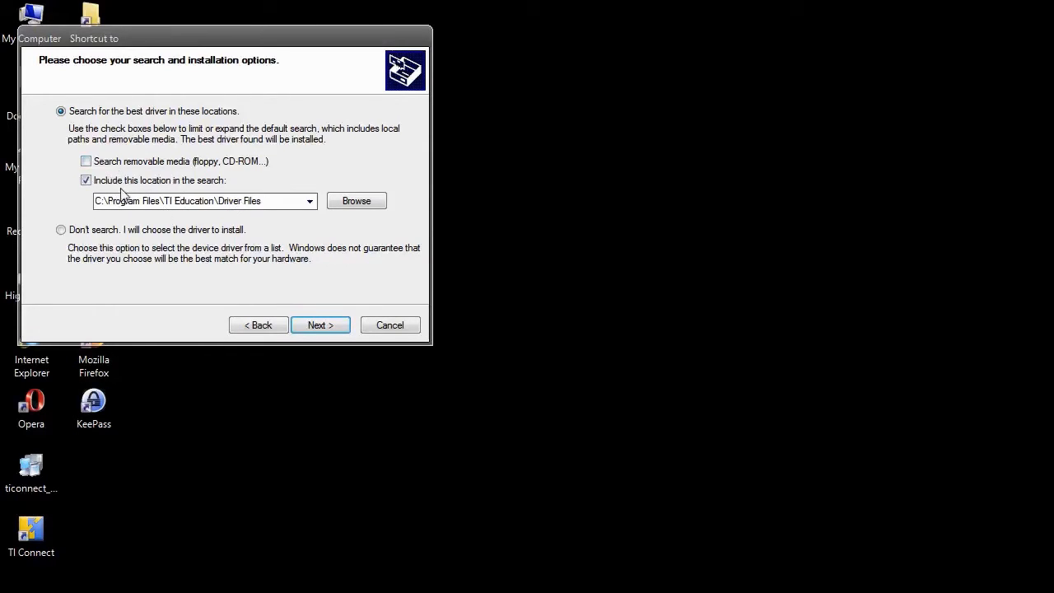
{"action": "mouse_move", "coordinate": [300, 201]}
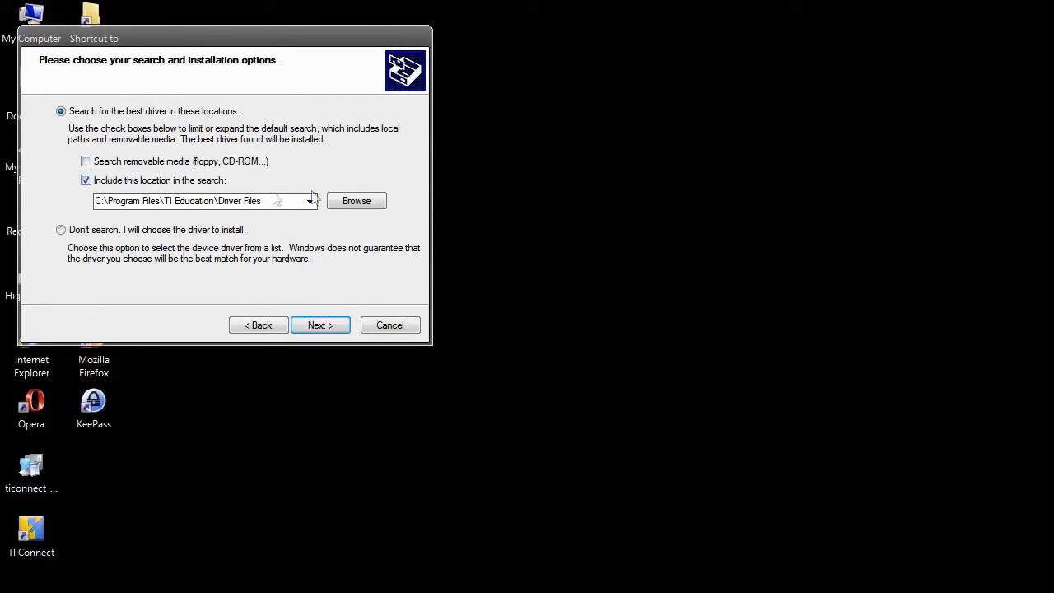
{"action": "left_click", "coordinate": [356, 200]}
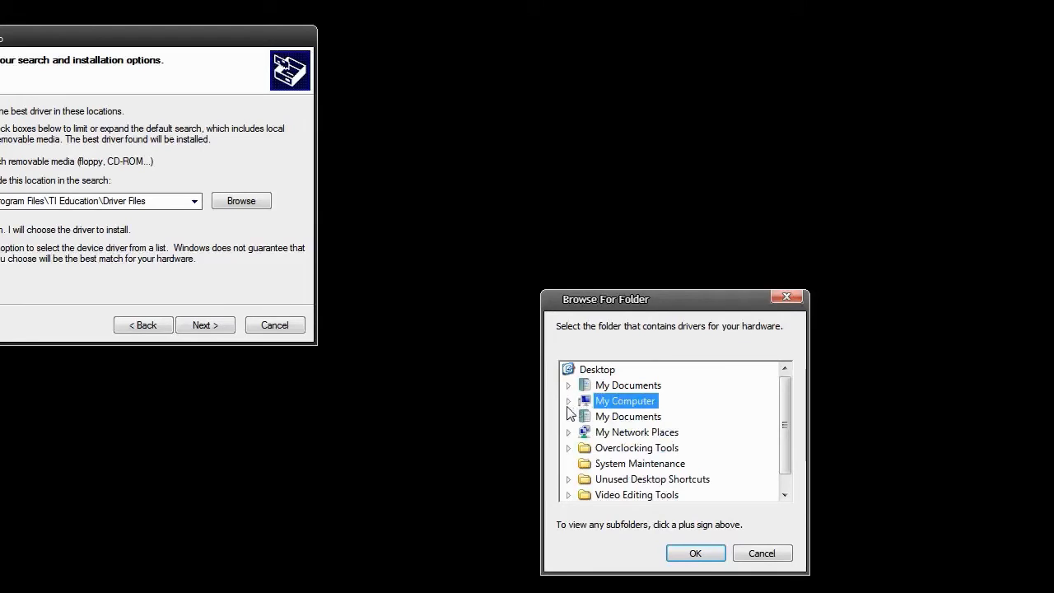
- Select Program Files\TI Education\Driver Files as the driver search folder
{"action": "left_click", "coordinate": [600, 401]}
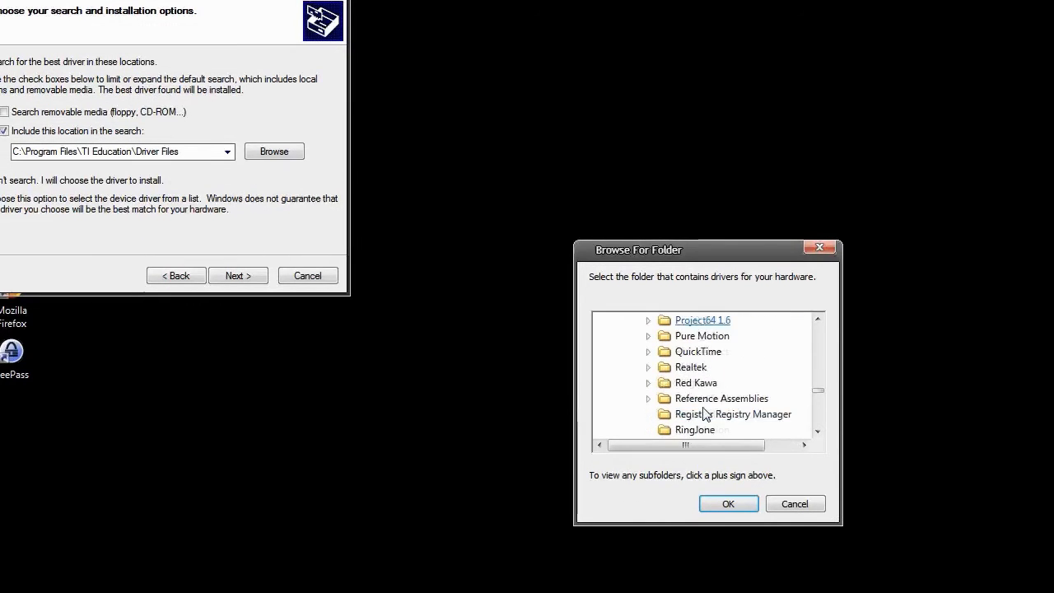
{"action": "scroll", "scroll_direction": "down", "scroll_amount": 3}
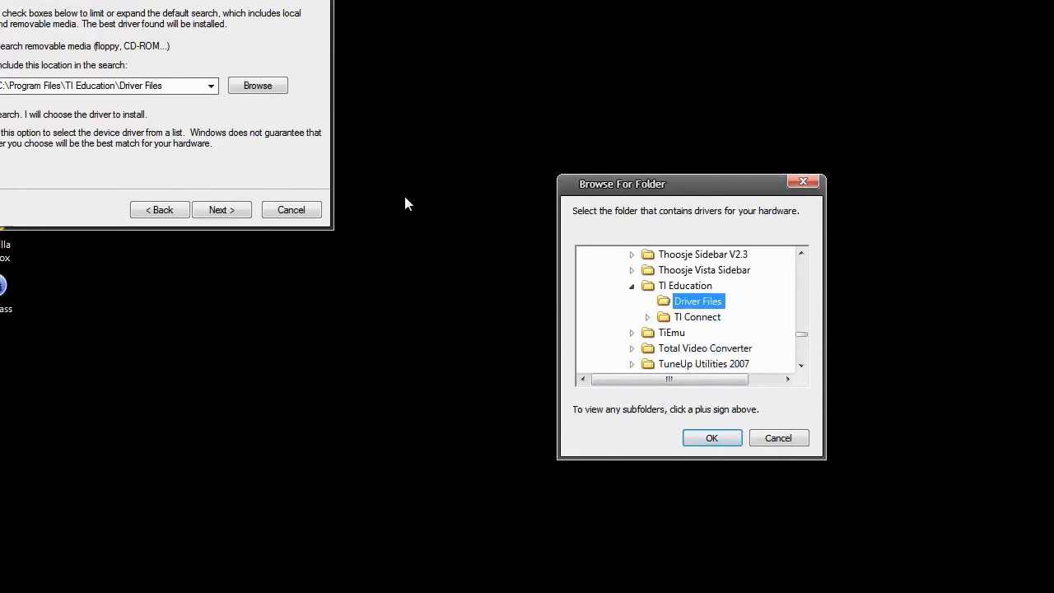
{"action": "left_click", "coordinate": [711, 437]}
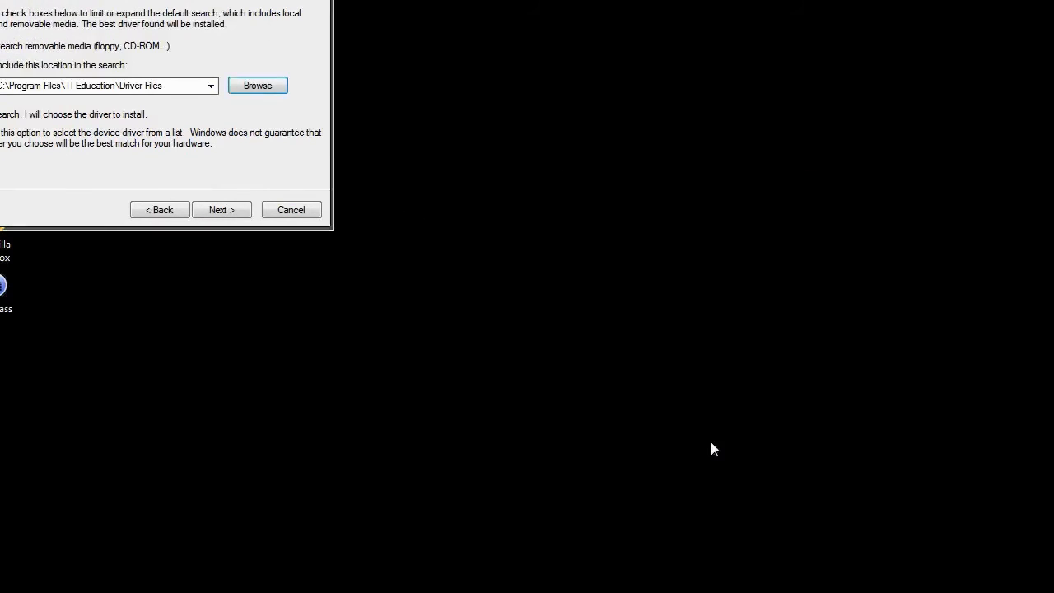
{"action": "mouse_move", "coordinate": [508, 298]}
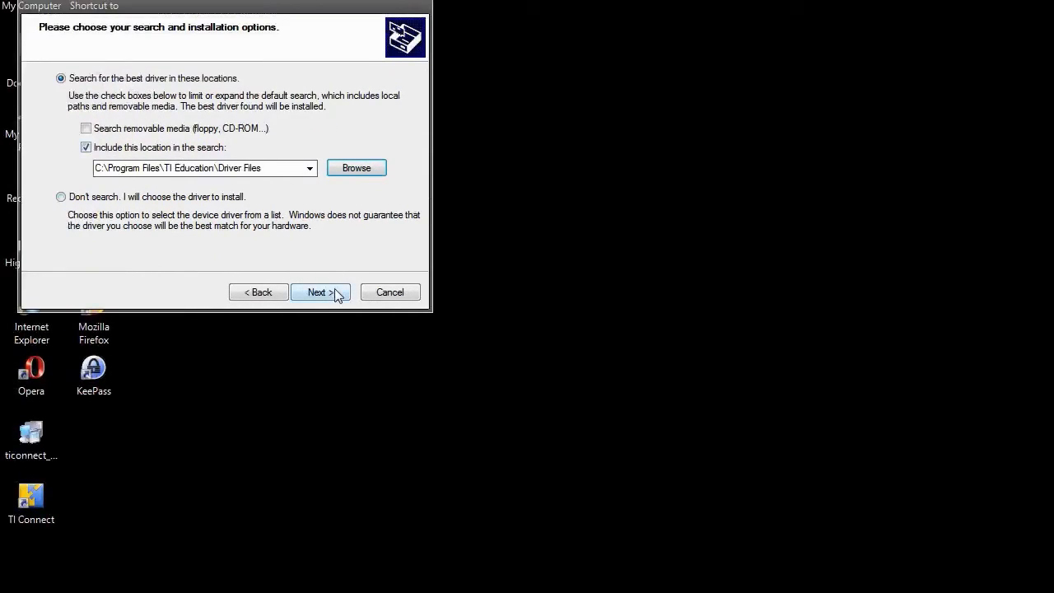
- Install the TI Educational Handheld Device driver past the logo-testing warning and finish the wizard
{"action": "left_click", "coordinate": [321, 291]}
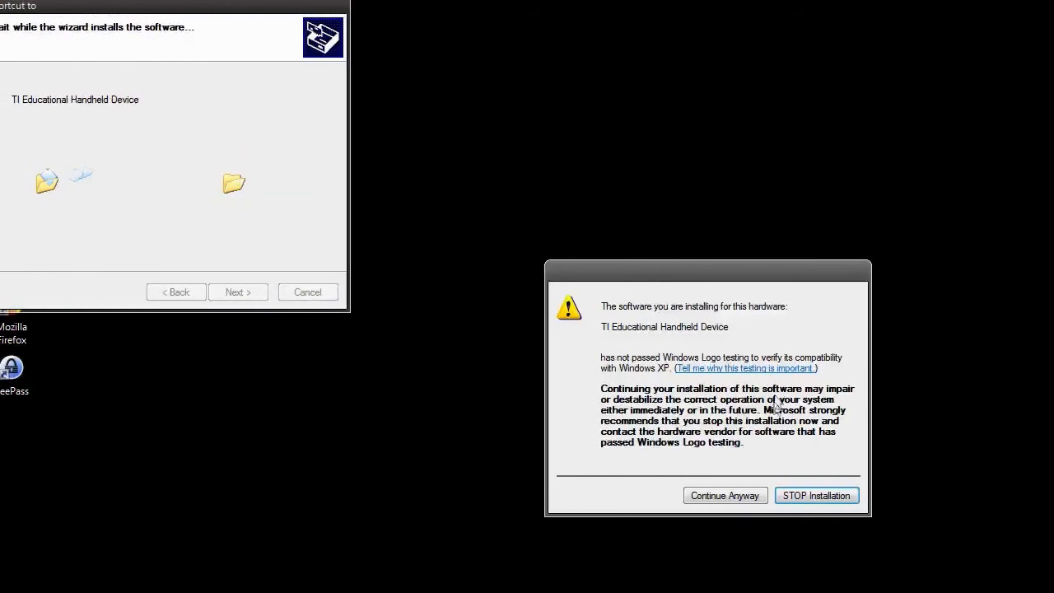
{"action": "left_click", "coordinate": [725, 495]}
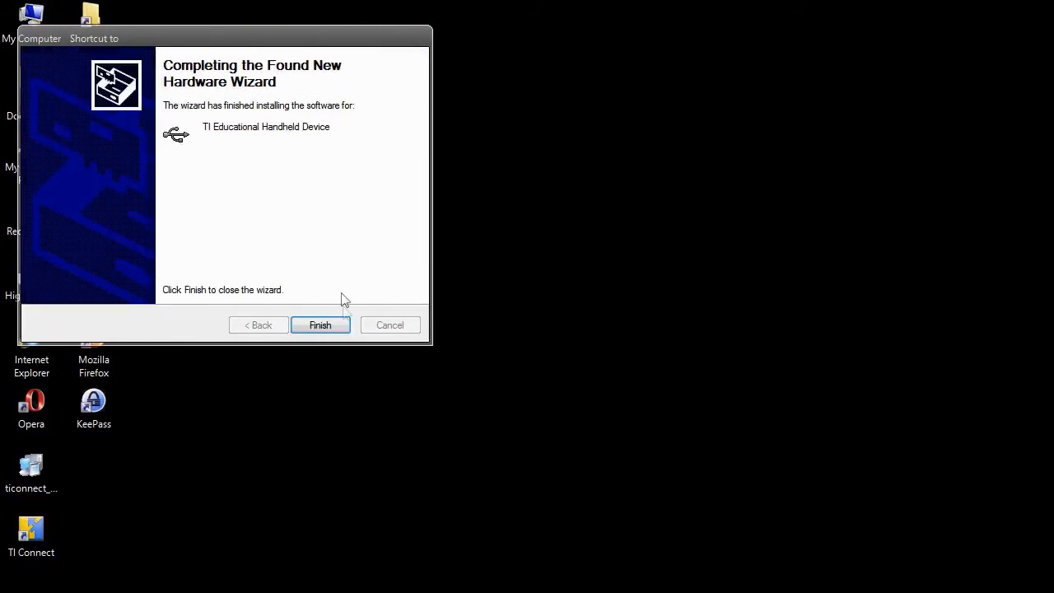
{"action": "left_click", "coordinate": [319, 325]}
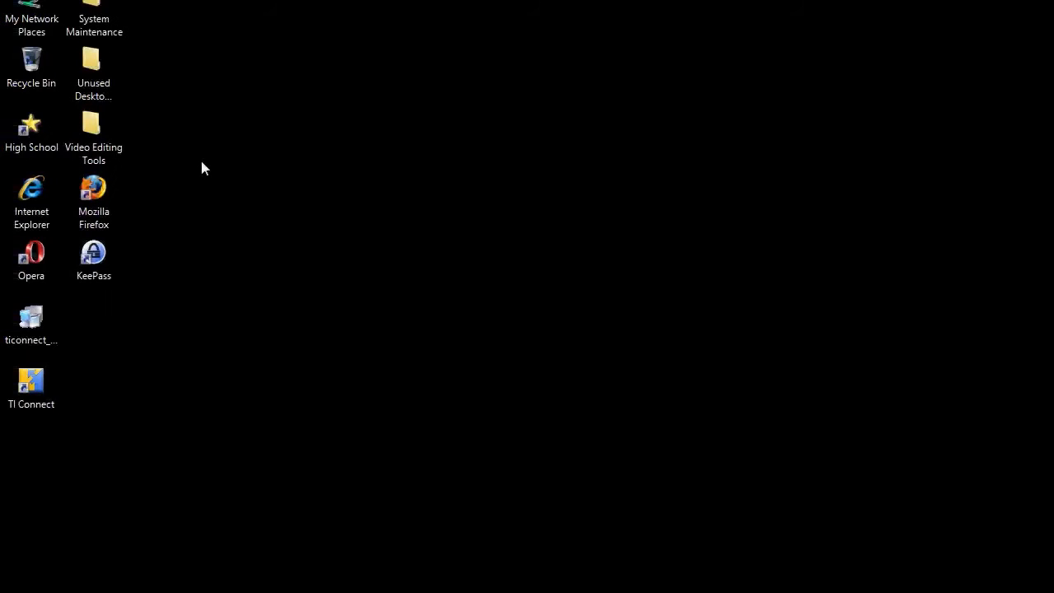
- Launch TI Connect 1.6 from the desktop shortcut and start TI DeviceExplorer
{"action": "double_click", "coordinate": [30, 380]}
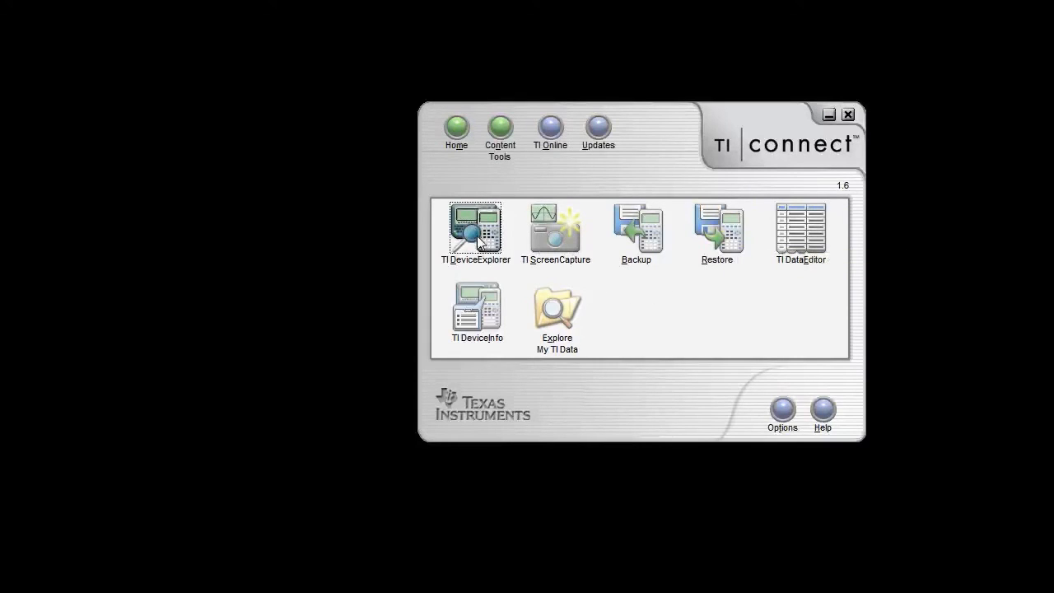
{"action": "double_click", "coordinate": [475, 229]}
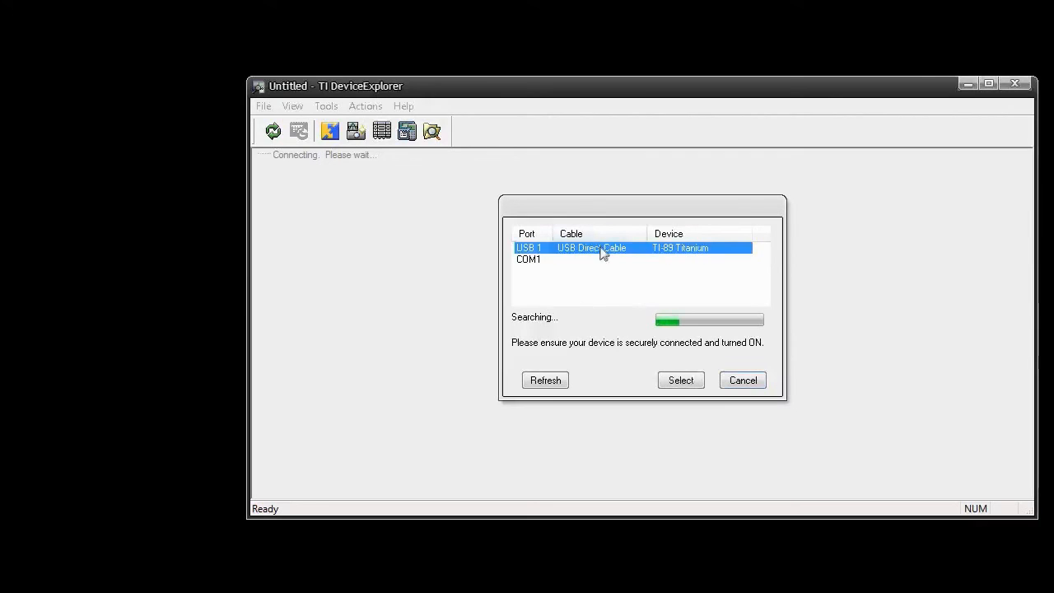
- Select the TI-89 Titanium on USB 1 to connect, and move the DeviceExplorer window
{"action": "left_click", "coordinate": [682, 379]}
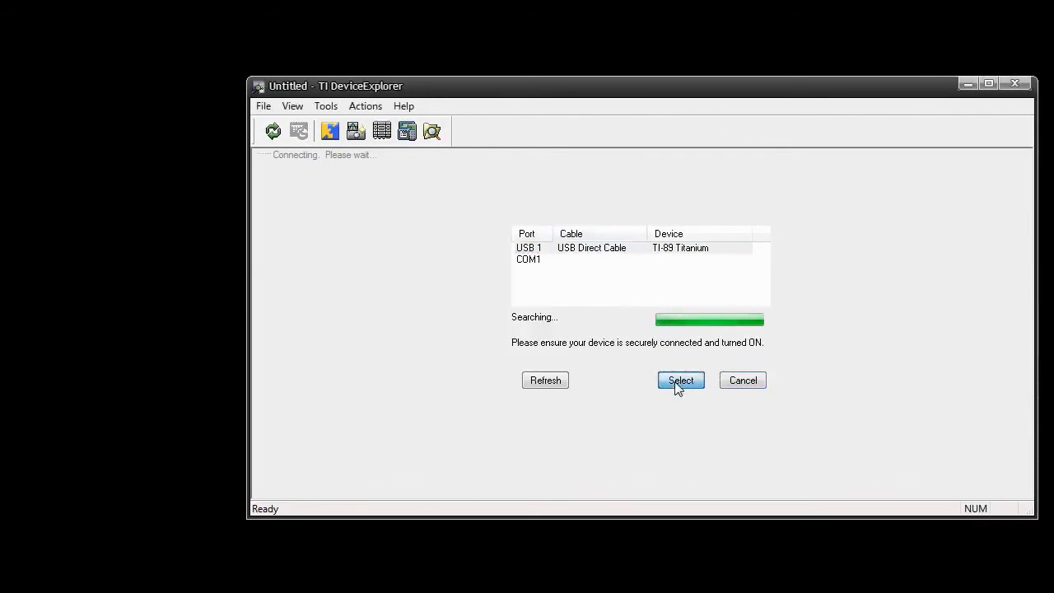
{"action": "left_click", "coordinate": [681, 380]}
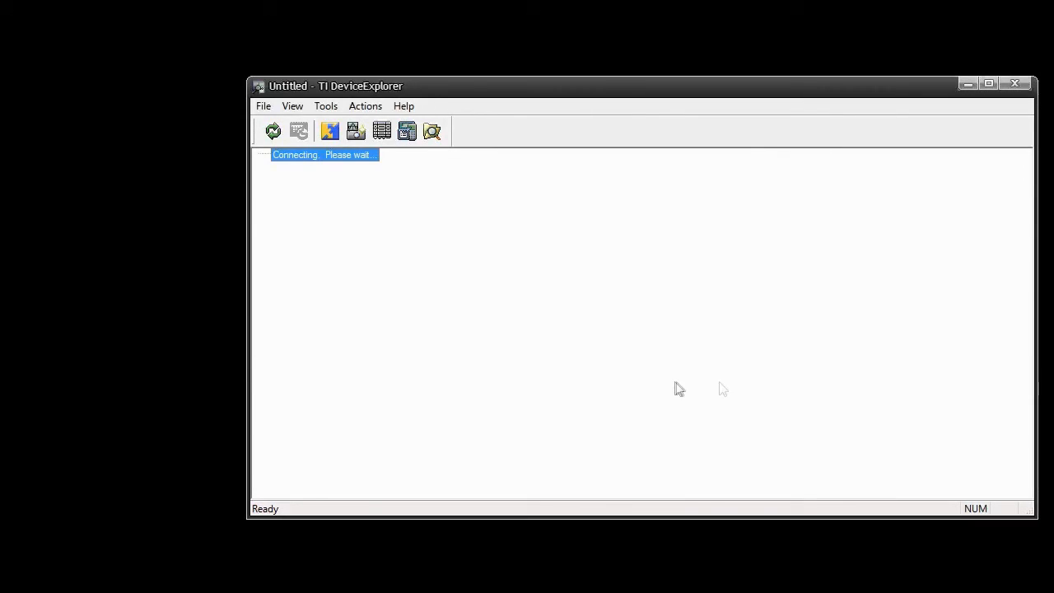
{"action": "left_click_drag", "start_coordinate": [335, 86], "coordinate": [220, 85]}
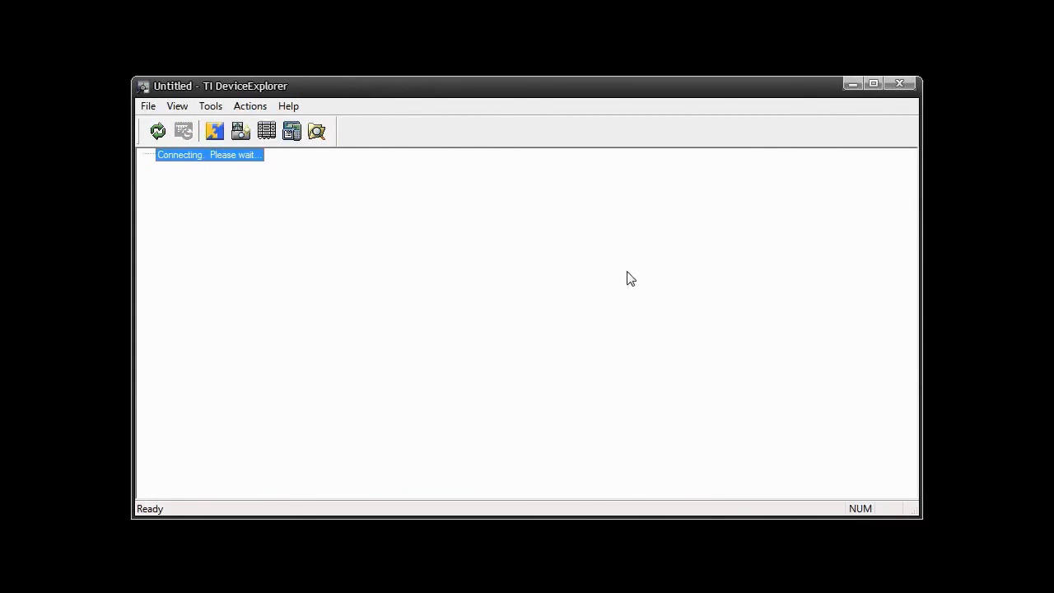